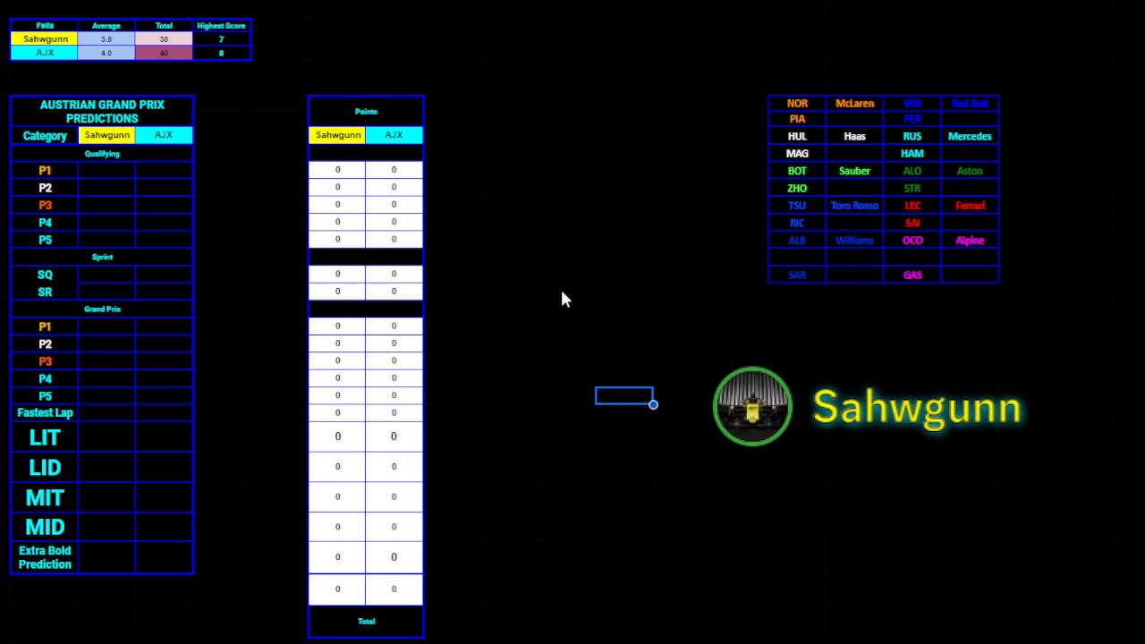
mouse_move(582, 335)
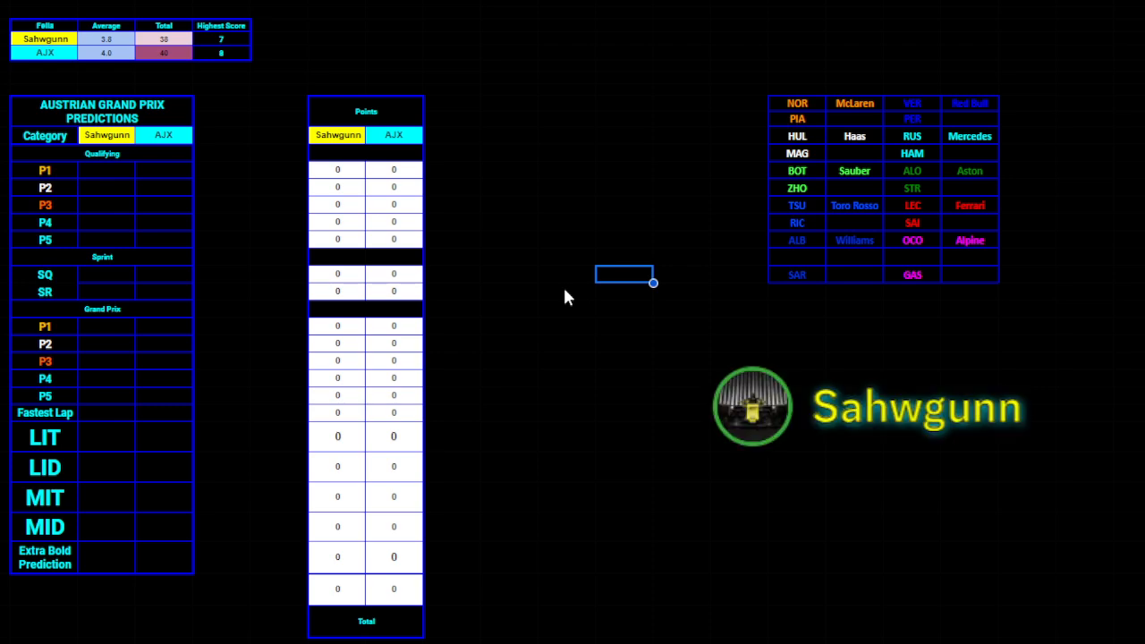
mouse_move(812, 284)
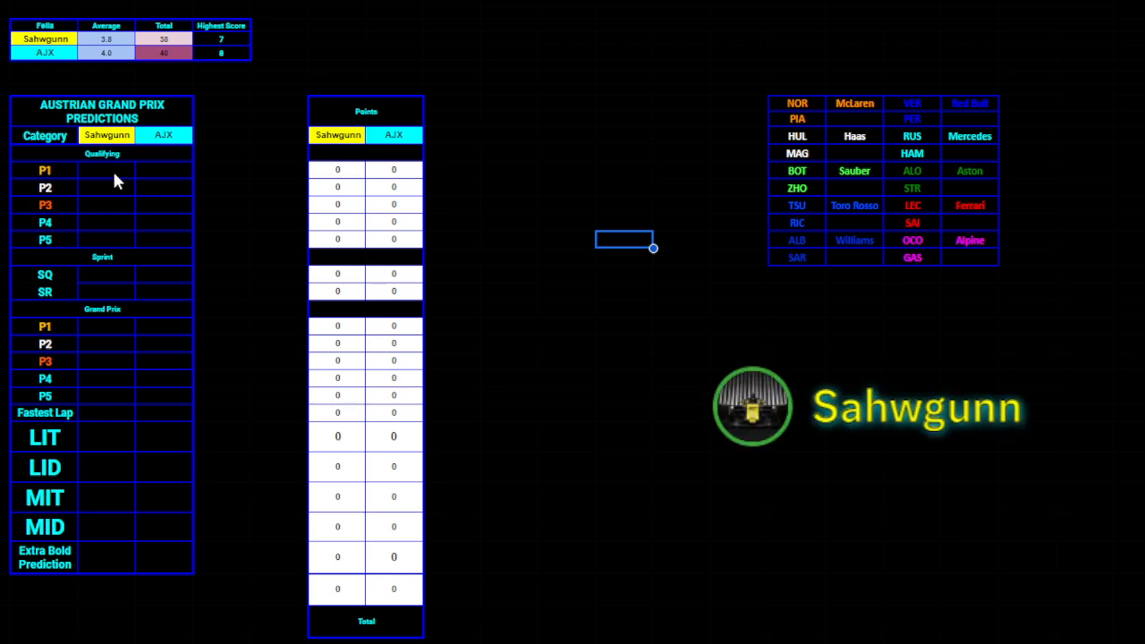
mouse_move(109, 275)
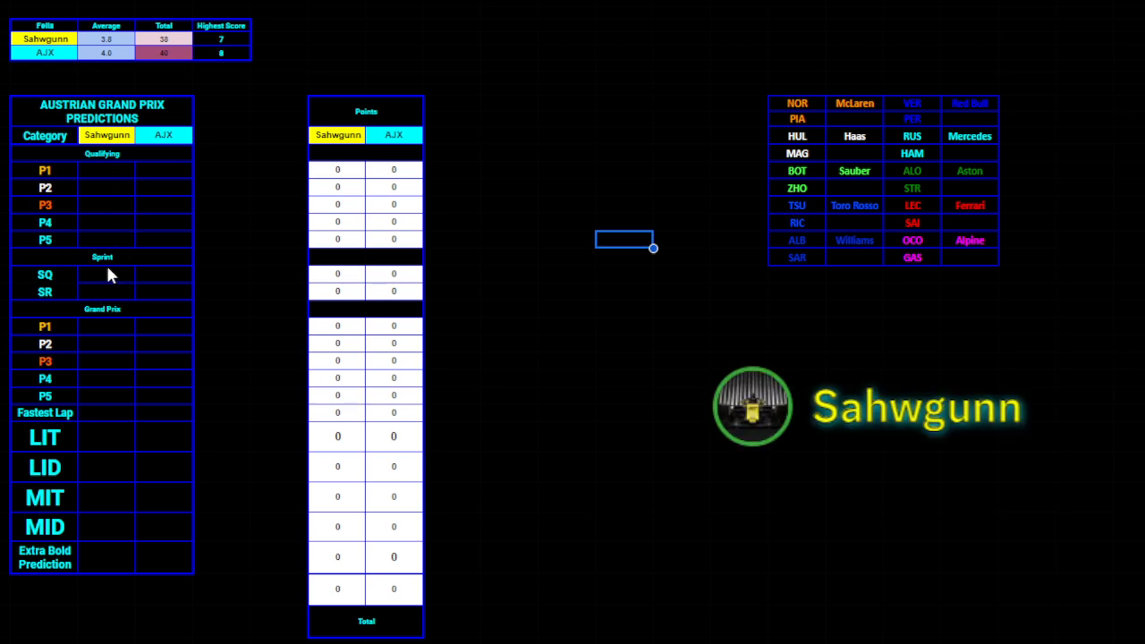
Copy the SQ picks VER (Sahwgunn) and NOR (AJX) into the SR row, dismissing the error
left_click(105, 275)
type("VER")
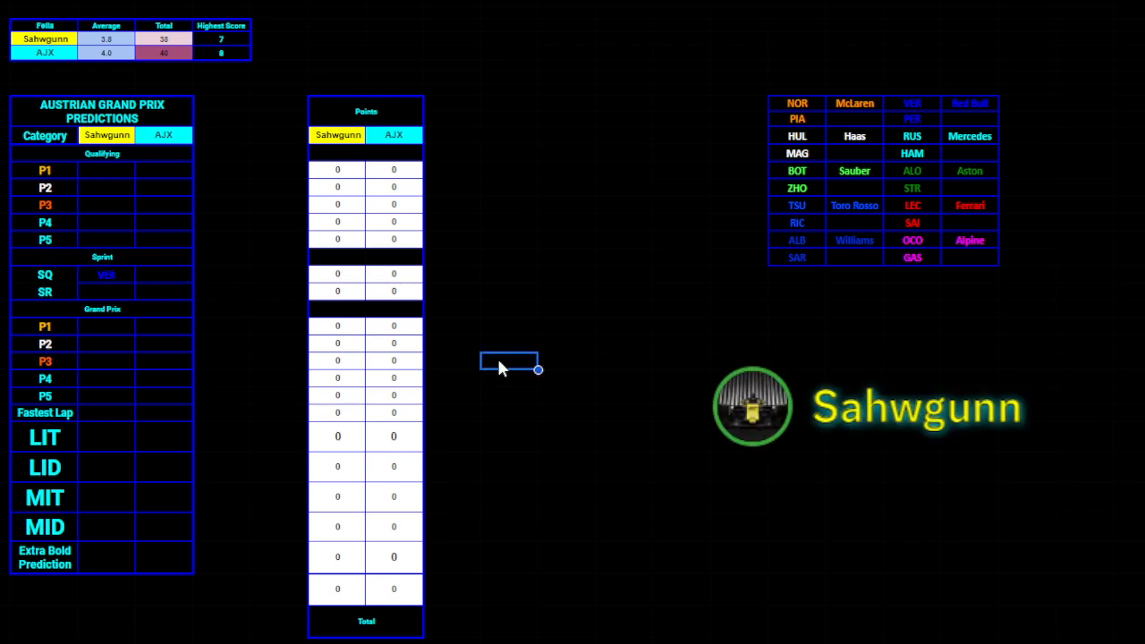
mouse_move(496, 351)
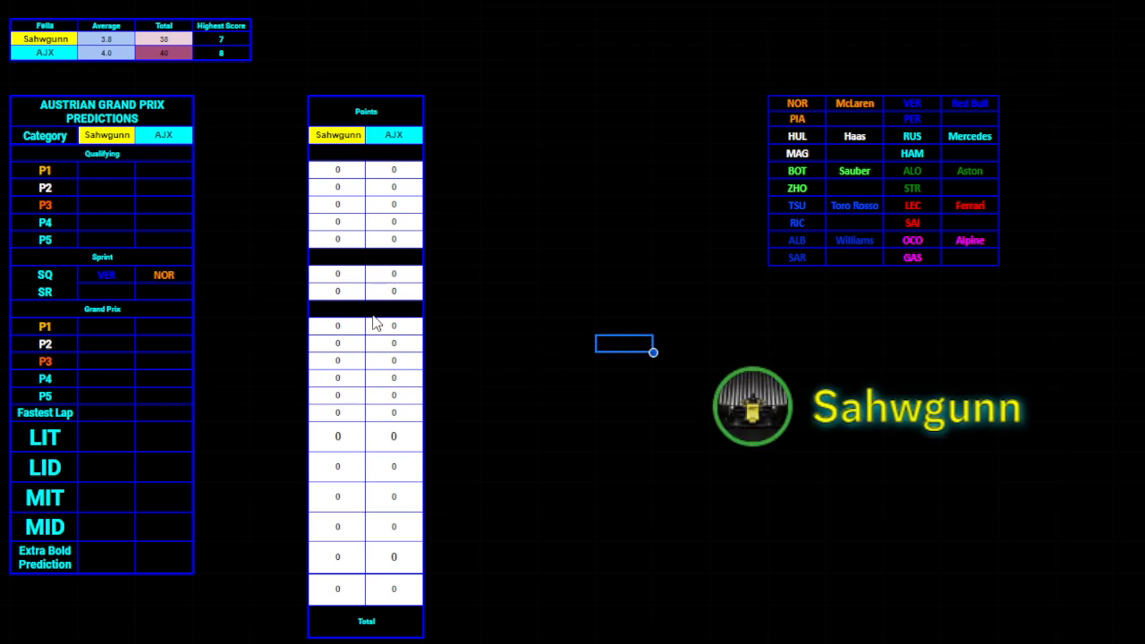
left_click(134, 275)
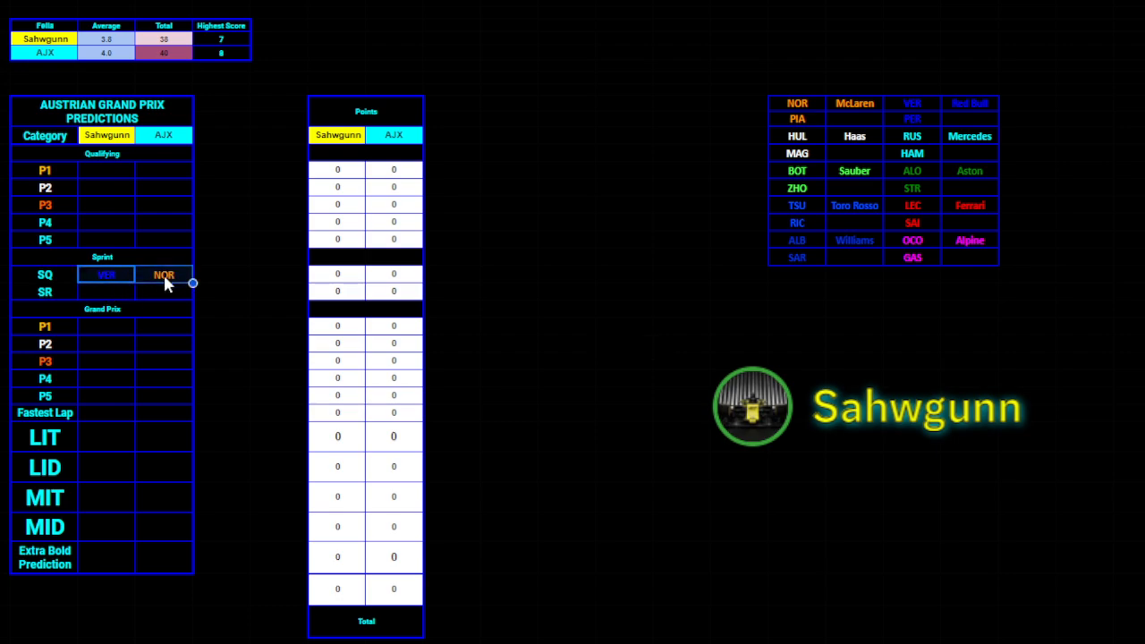
key("ctrl+v")
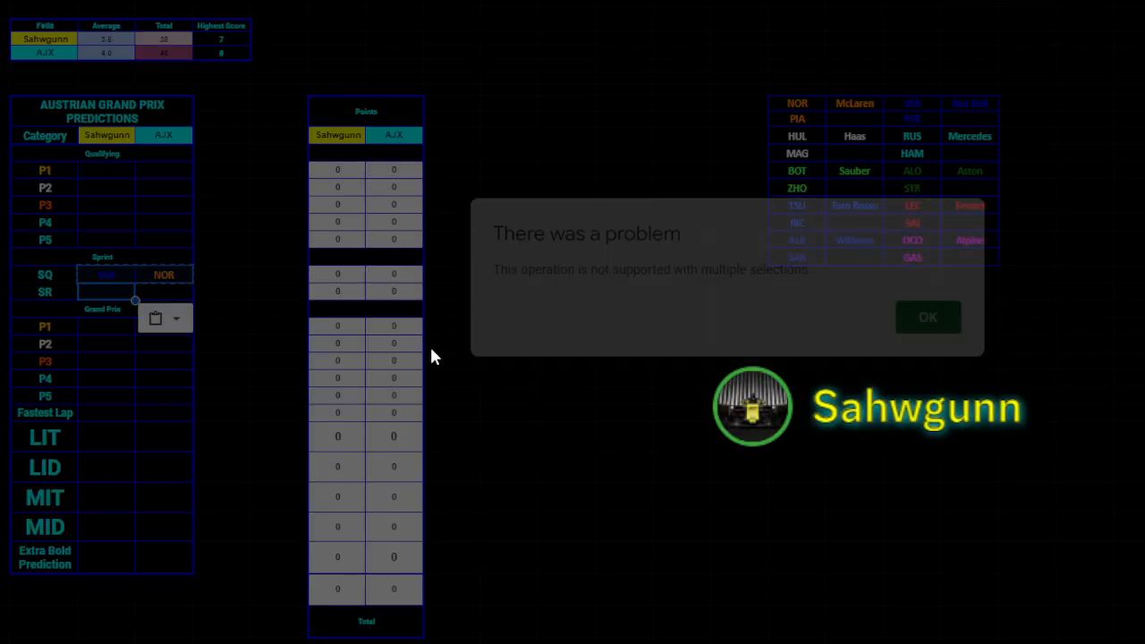
left_click(928, 316)
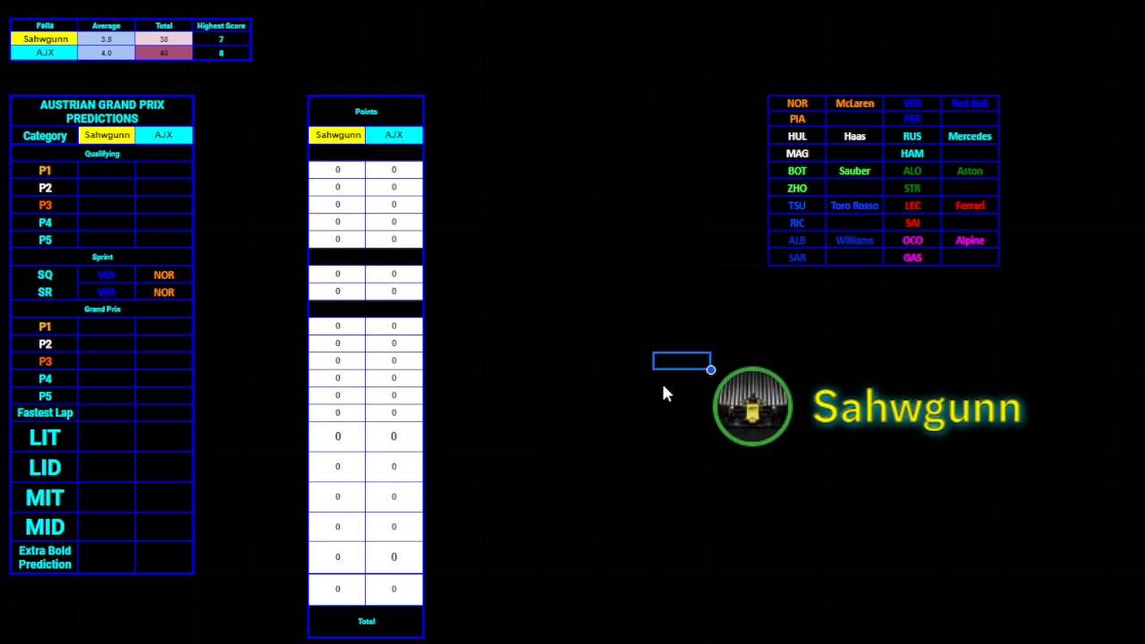
mouse_move(195, 319)
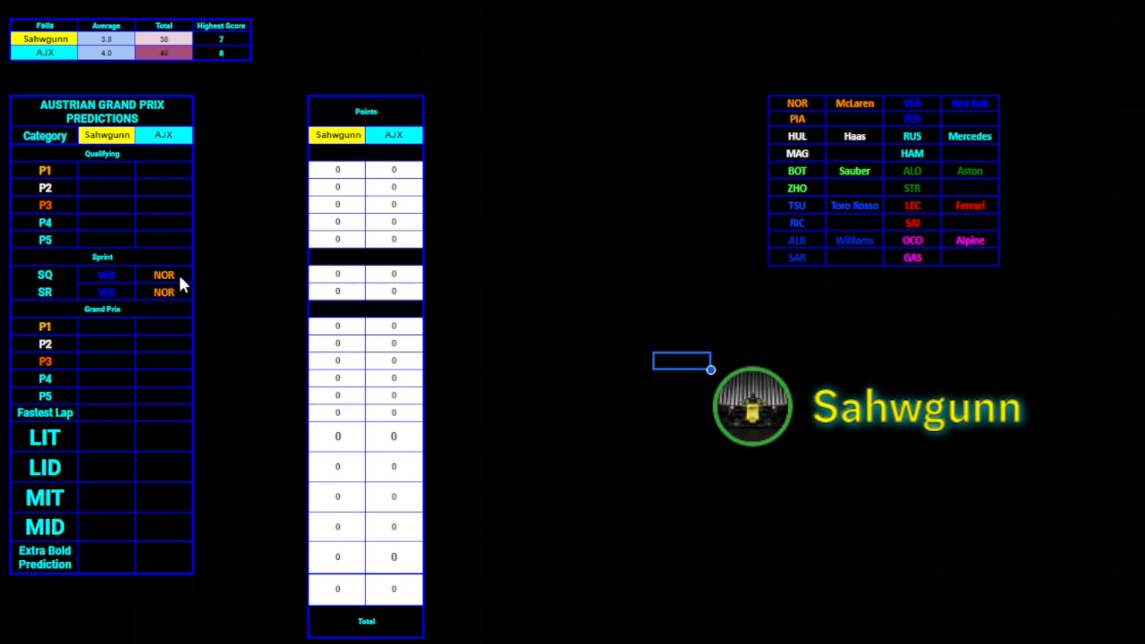
mouse_move(141, 296)
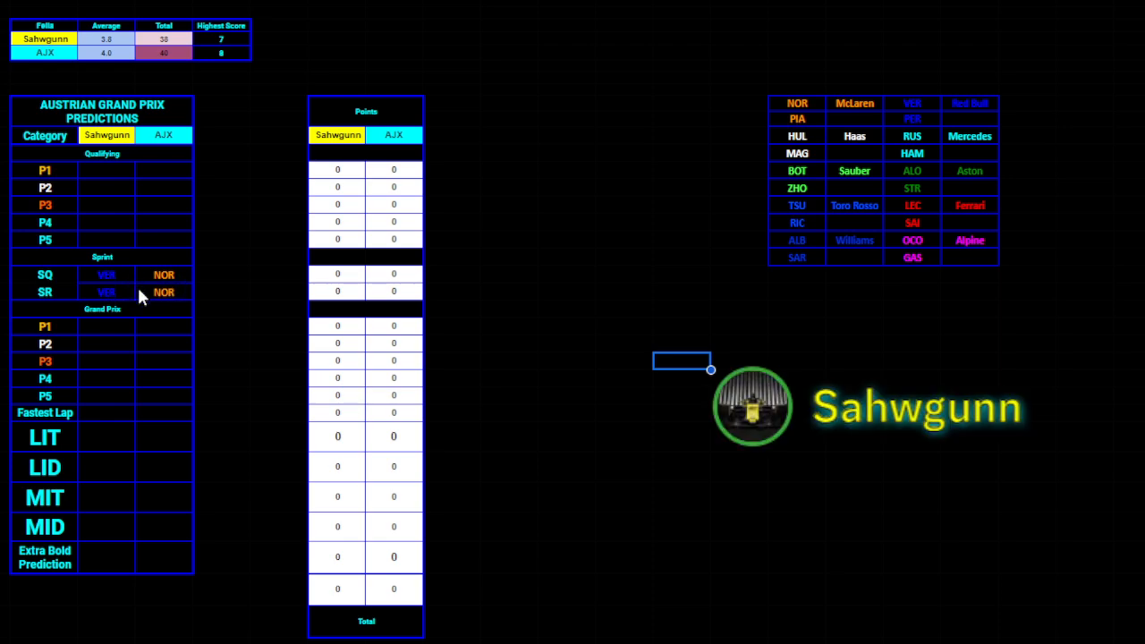
mouse_move(152, 293)
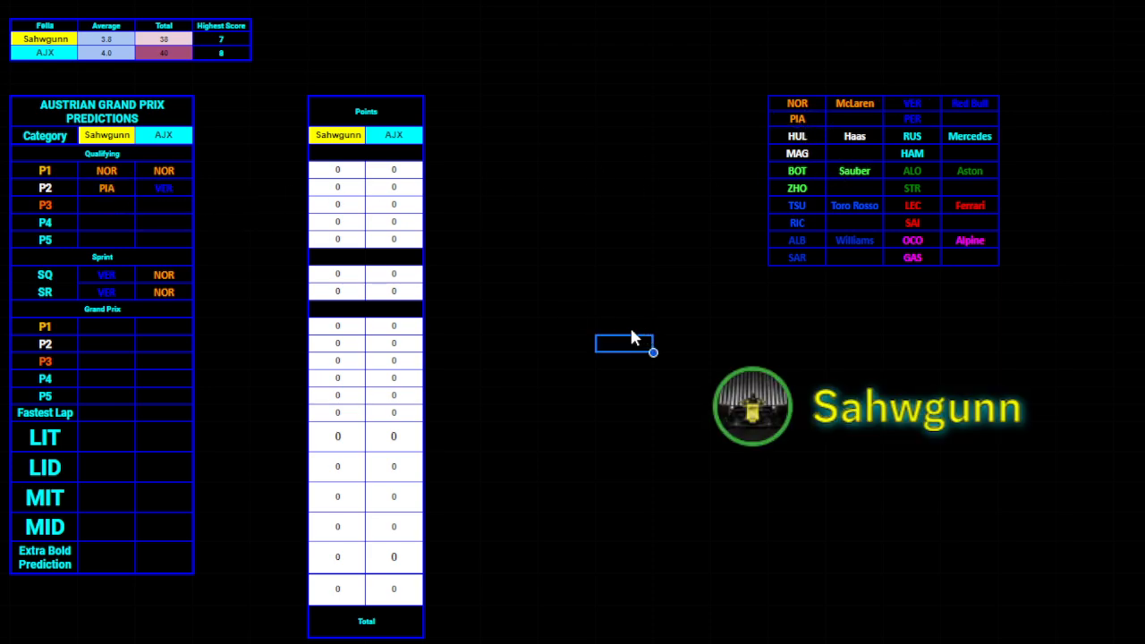
mouse_move(152, 236)
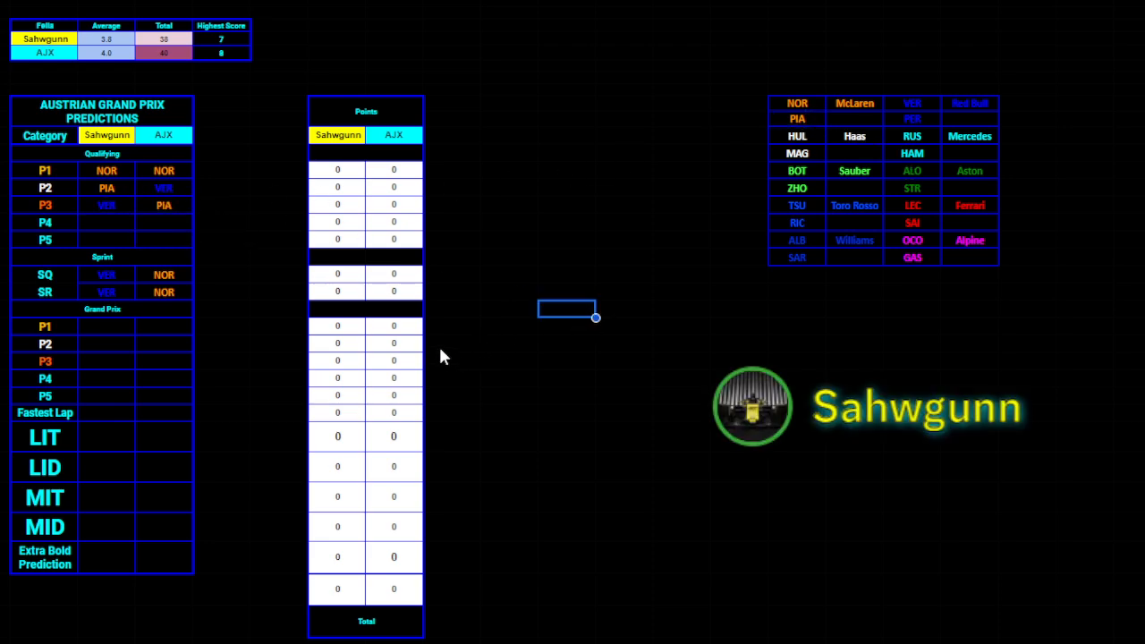
mouse_move(892, 165)
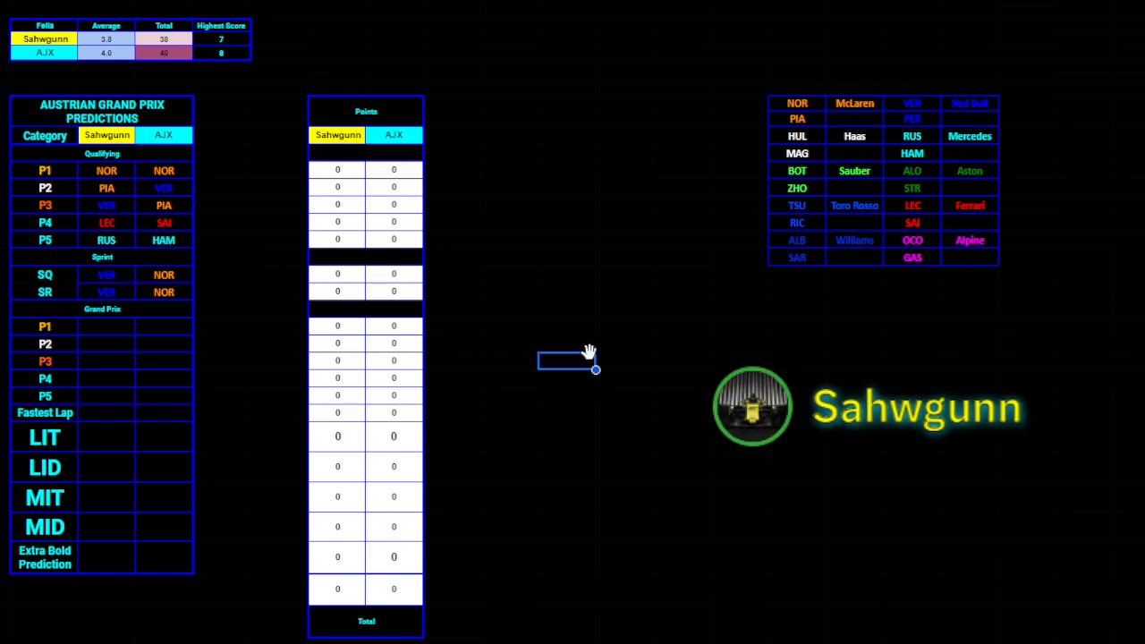
mouse_move(564, 304)
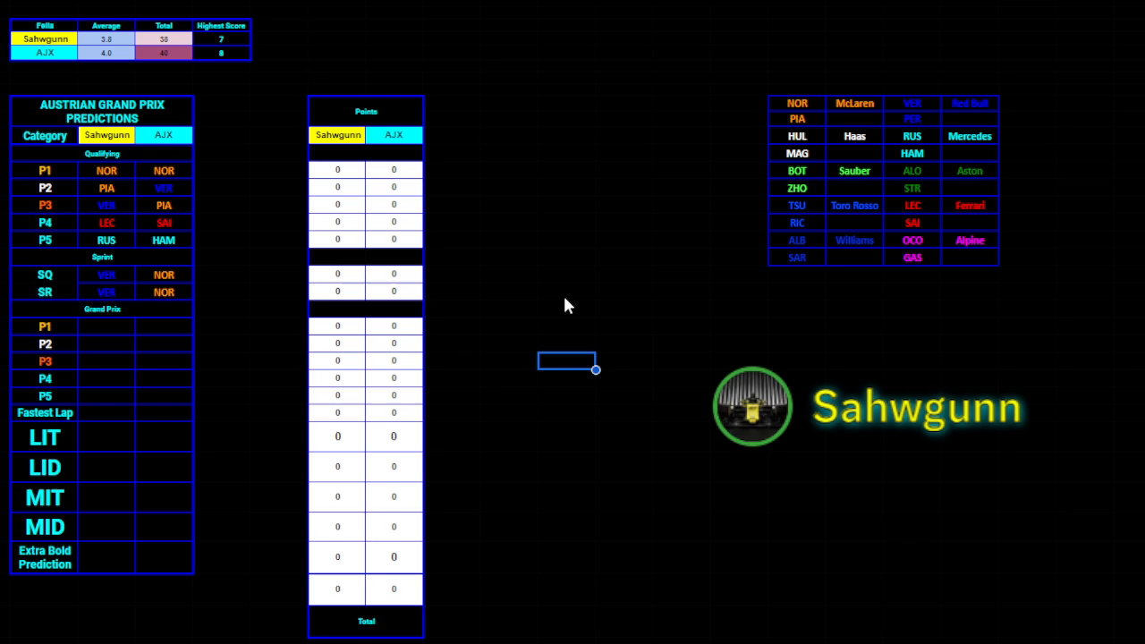
mouse_move(562, 293)
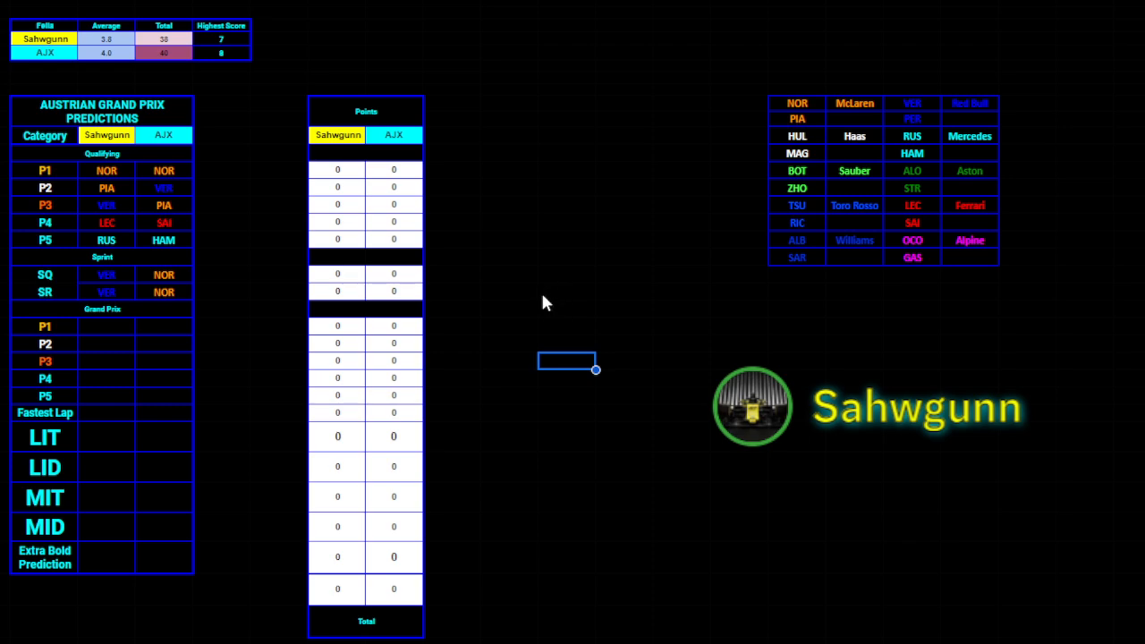
mouse_move(413, 340)
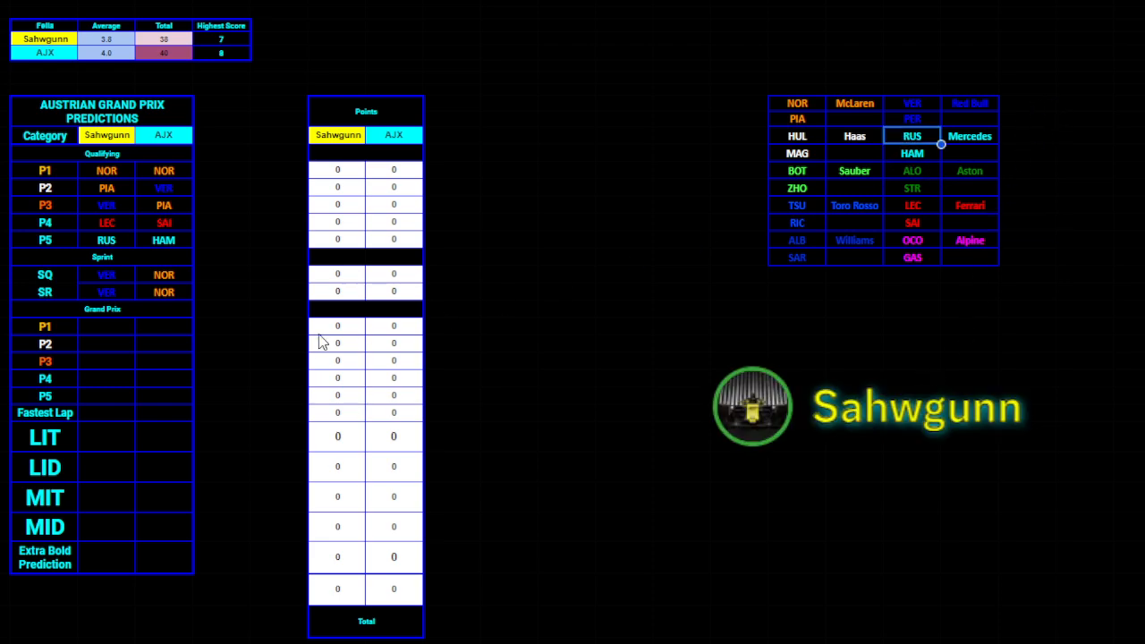
Select AJX's Grand Prix P5 cell for the RUS pick
left_click(164, 396)
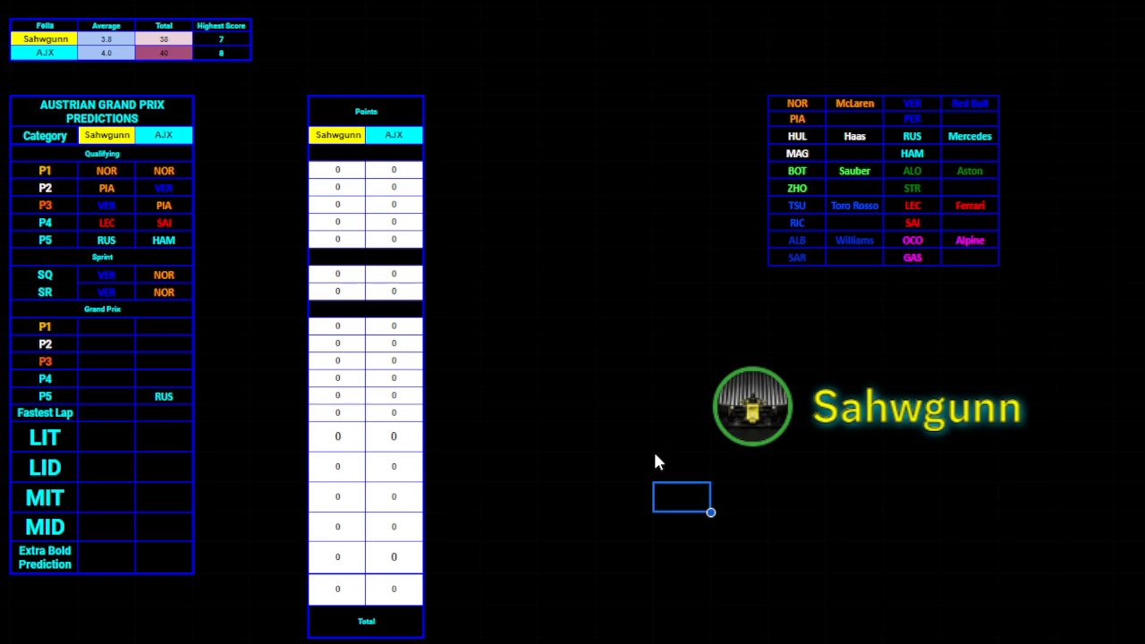
mouse_move(925, 222)
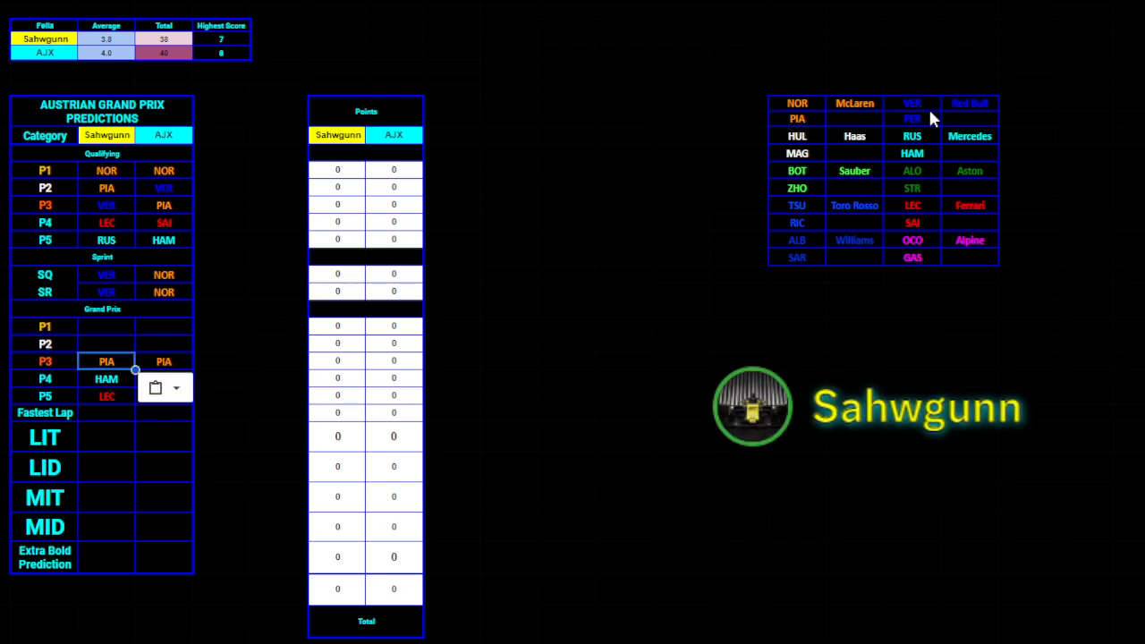
mouse_move(916, 106)
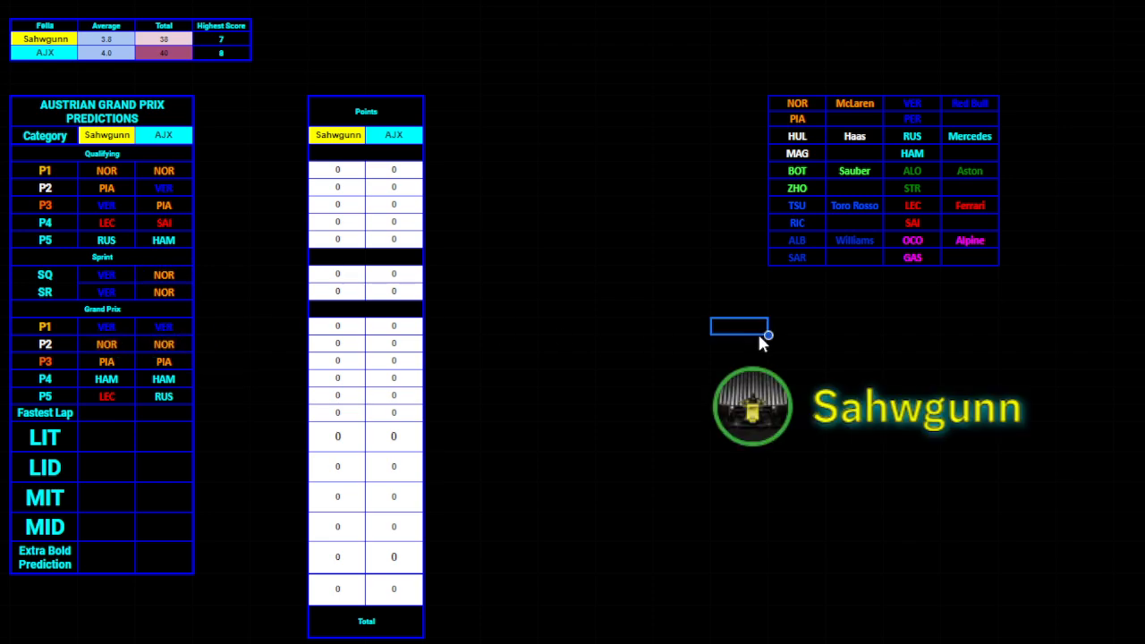
mouse_move(498, 471)
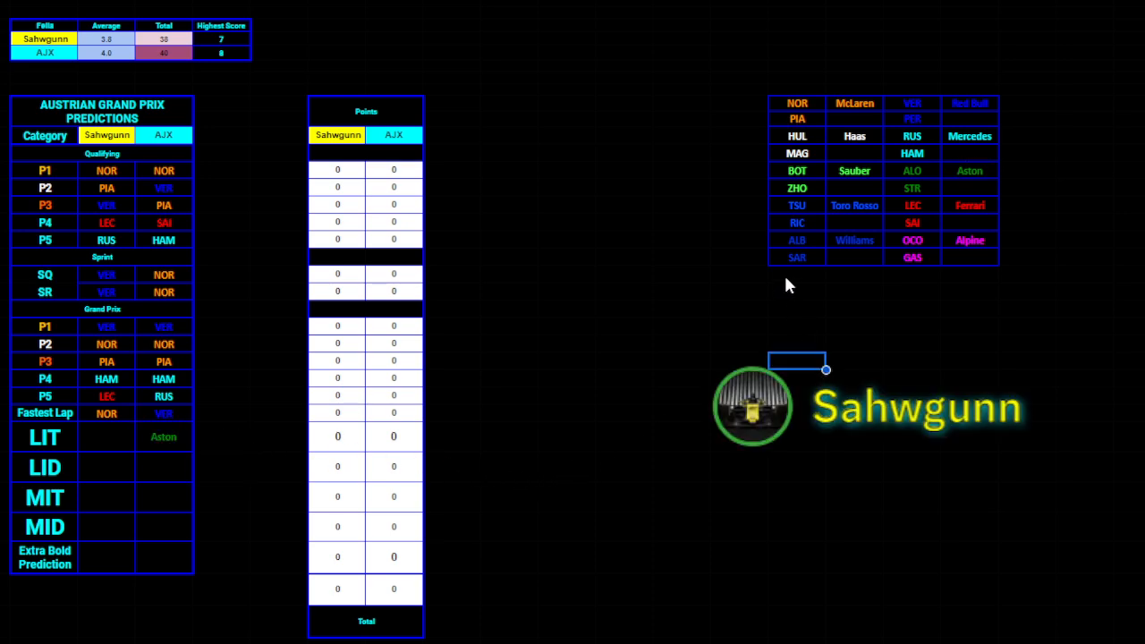
mouse_move(807, 277)
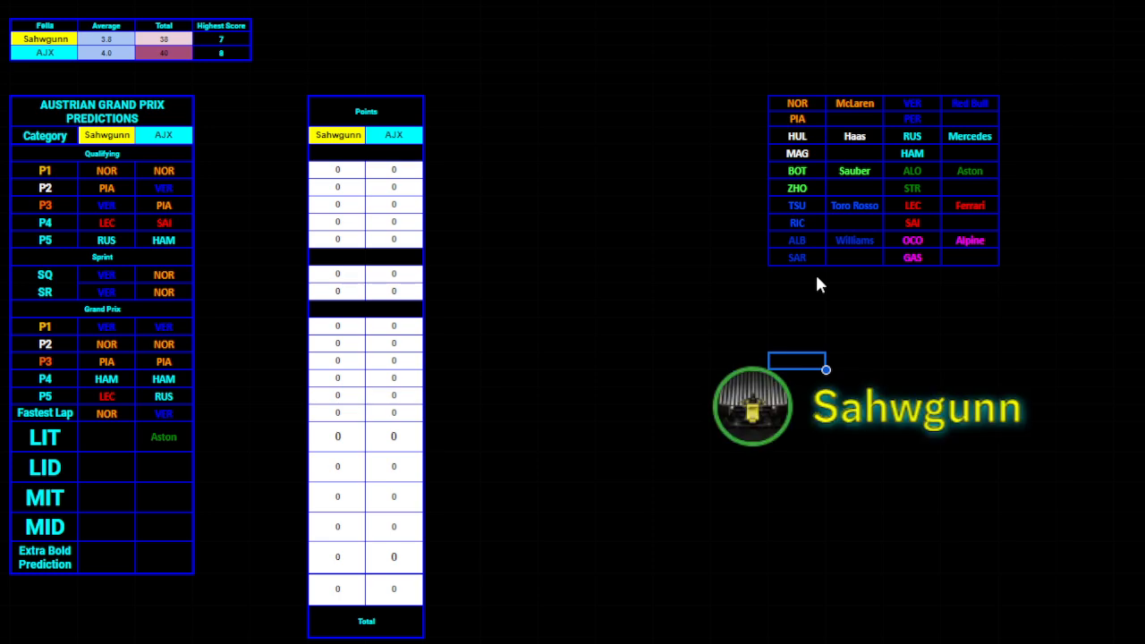
mouse_move(855, 258)
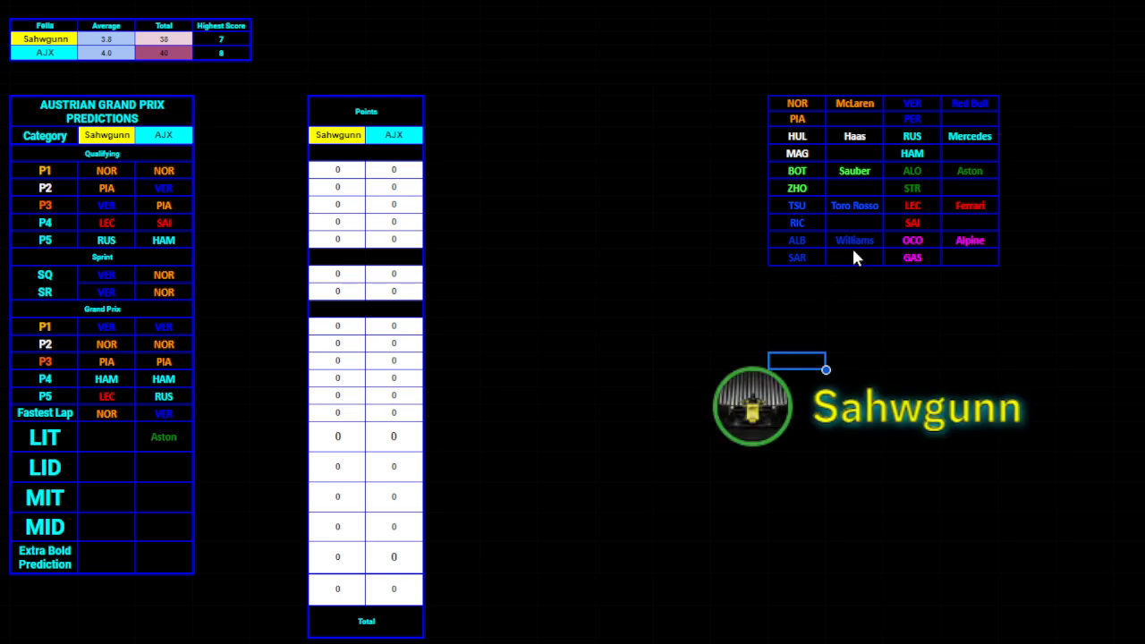
mouse_move(934, 169)
type("Mercedes")
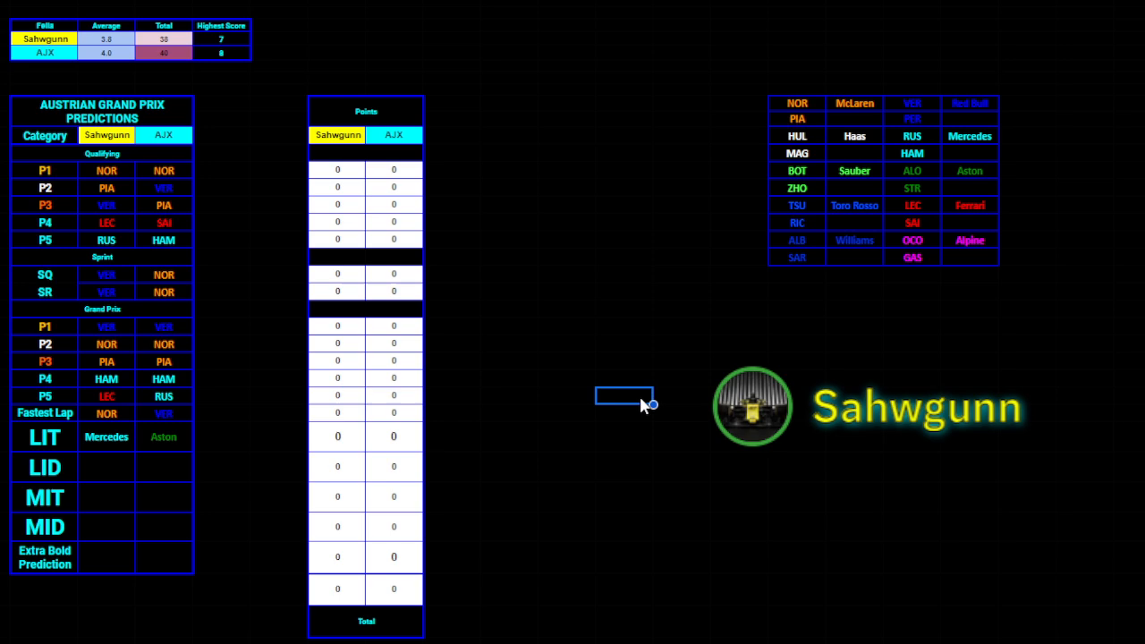
mouse_move(625, 481)
type("MAG")
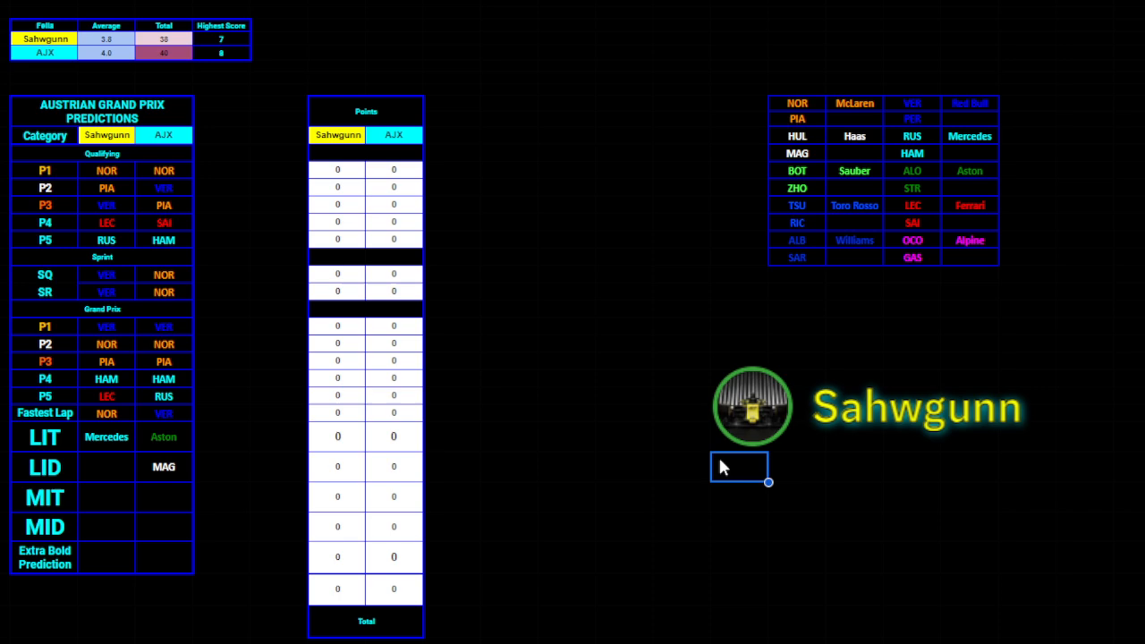
mouse_move(848, 386)
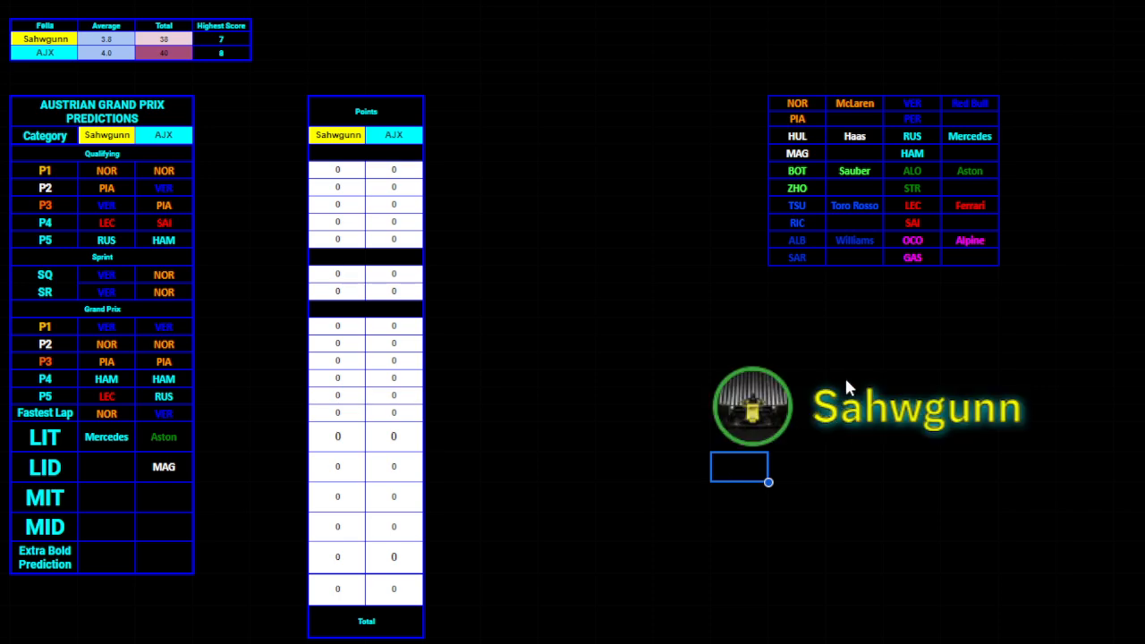
mouse_move(921, 144)
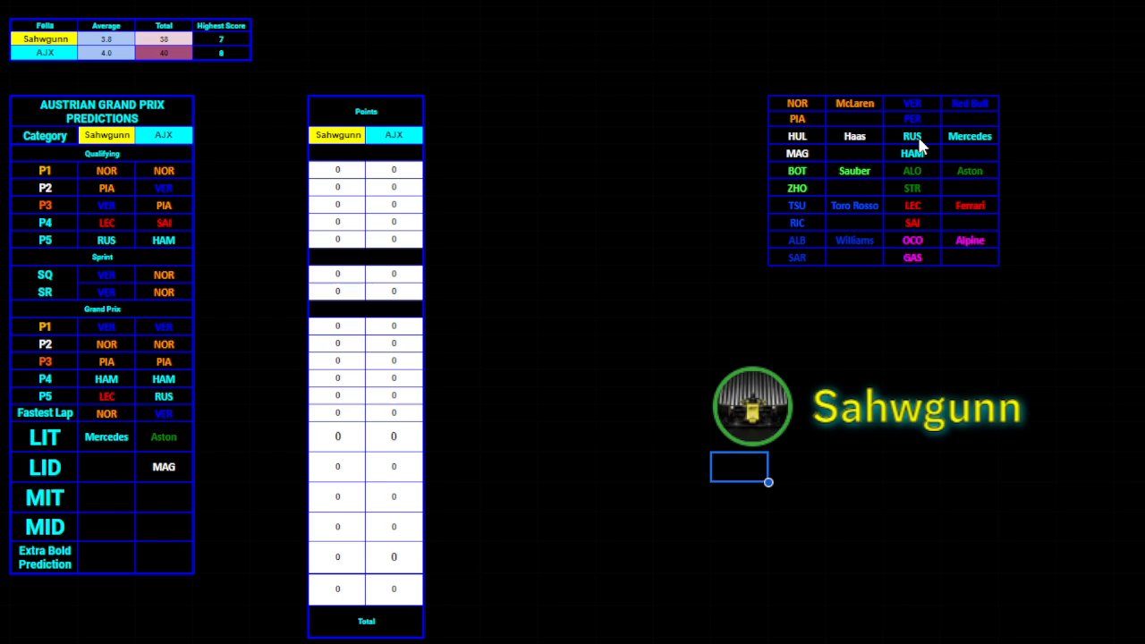
mouse_move(925, 208)
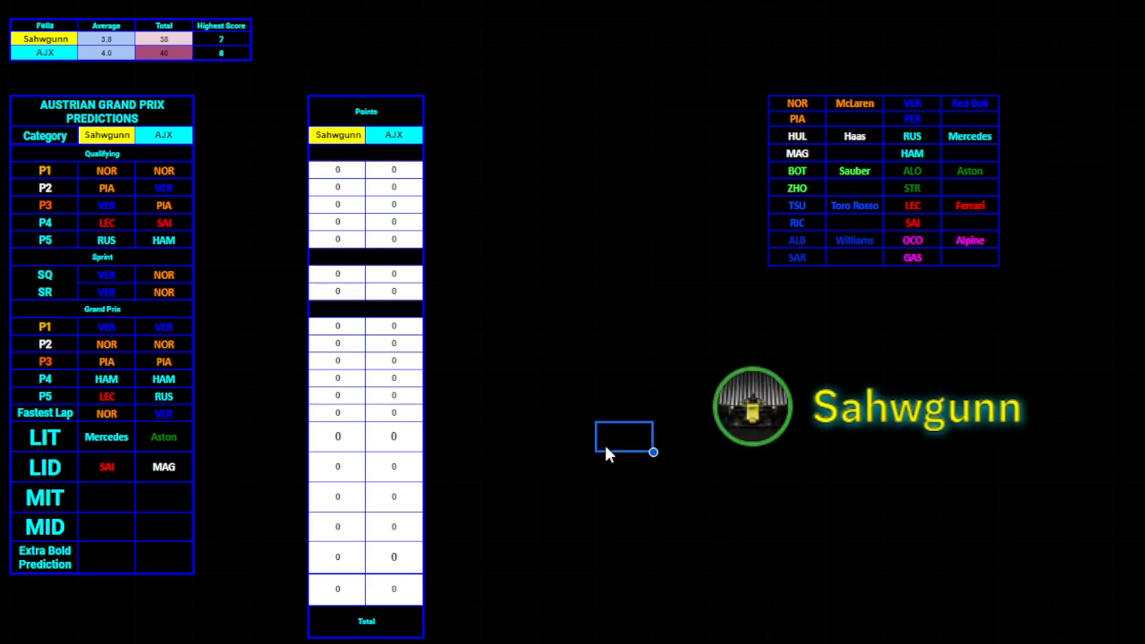
mouse_move(480, 543)
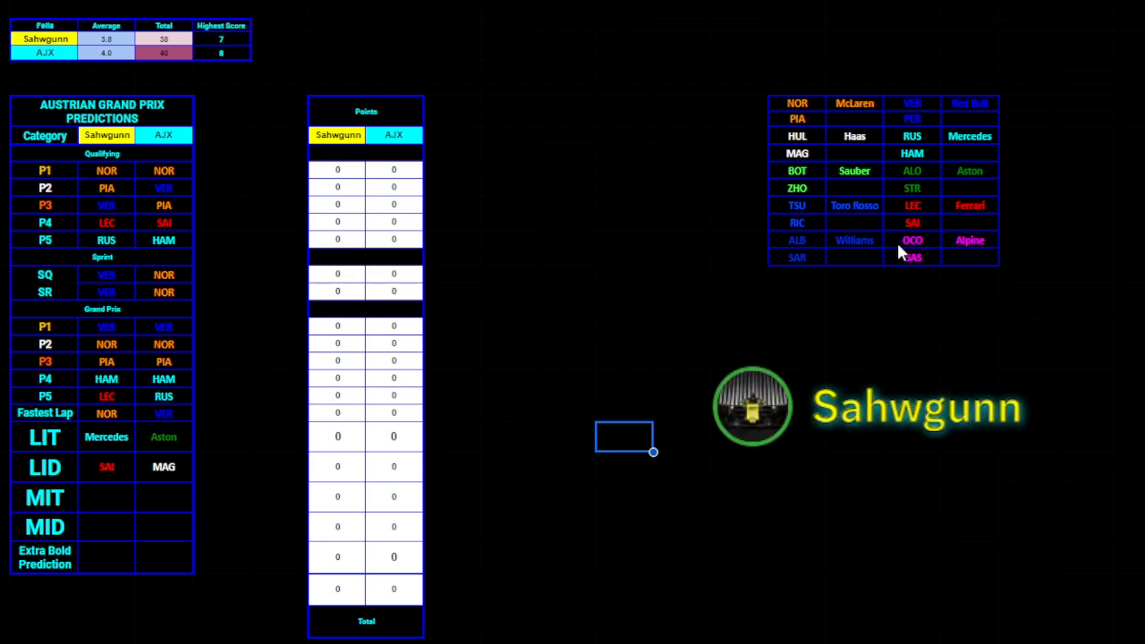
Select Sahwgunn's MIT pick cell for the Alpine entry
left_click(968, 240)
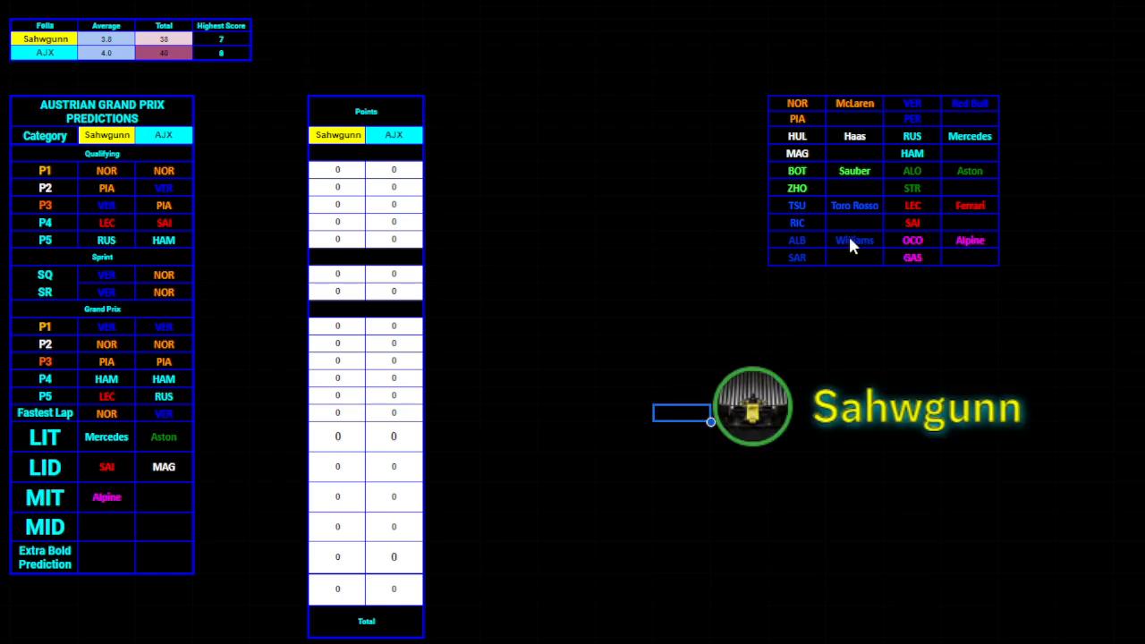
mouse_move(854, 207)
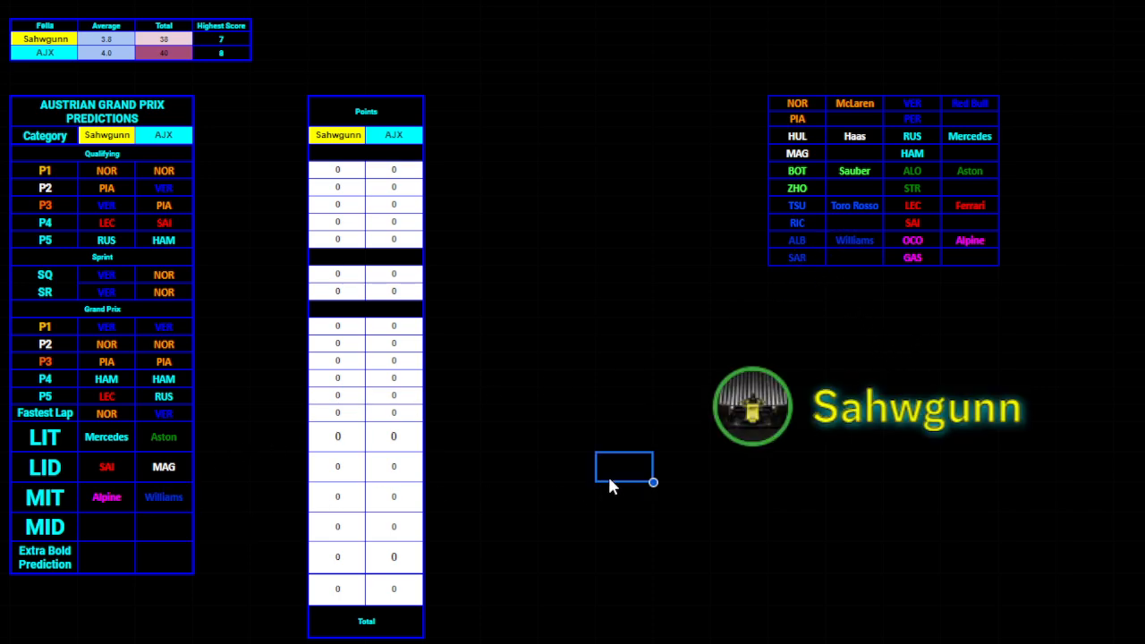
mouse_move(514, 471)
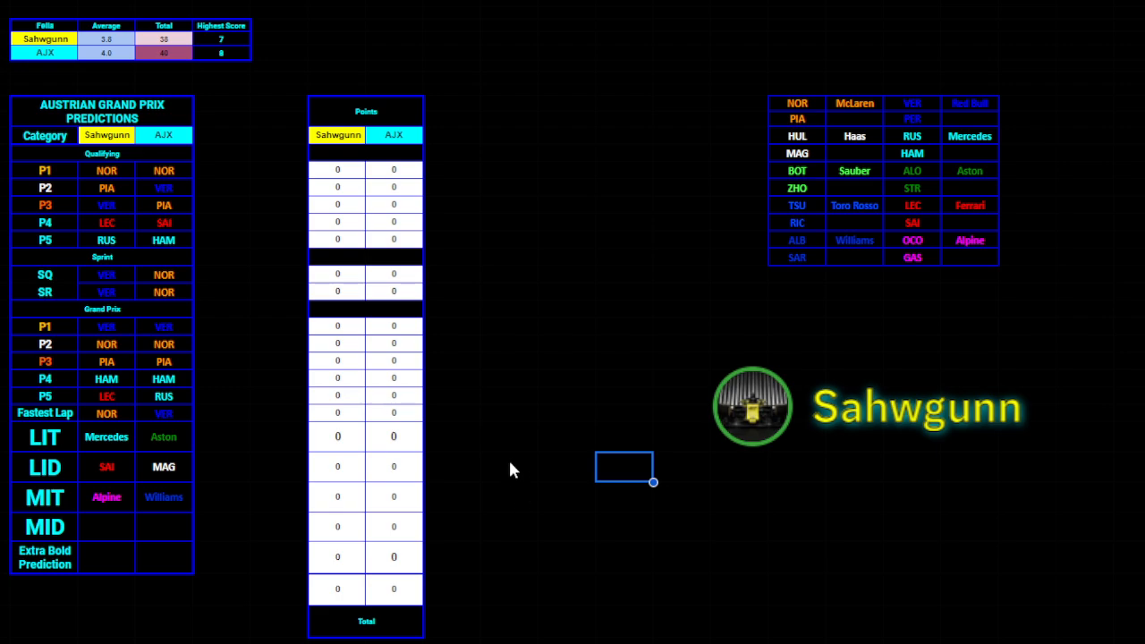
mouse_move(510, 472)
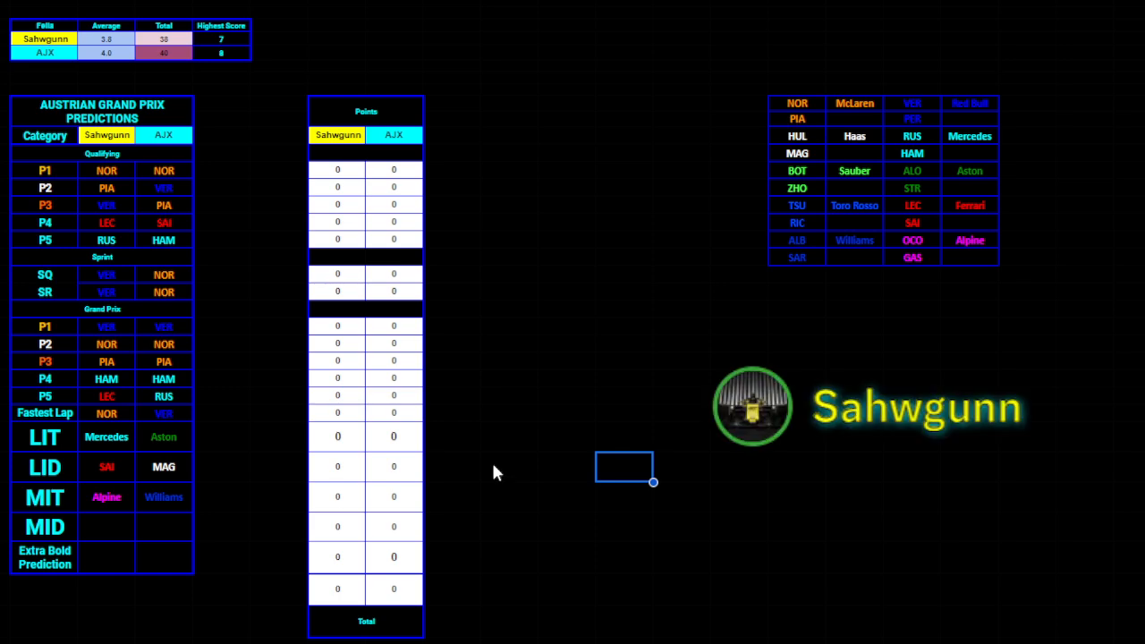
mouse_move(556, 513)
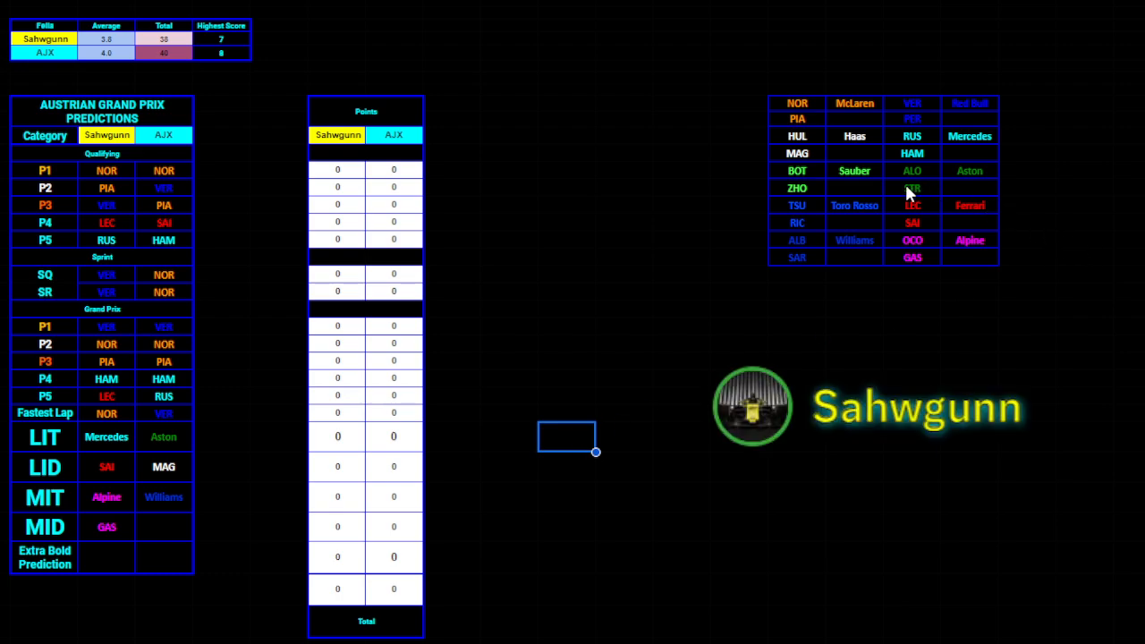
mouse_move(848, 157)
type("MAG RB for")
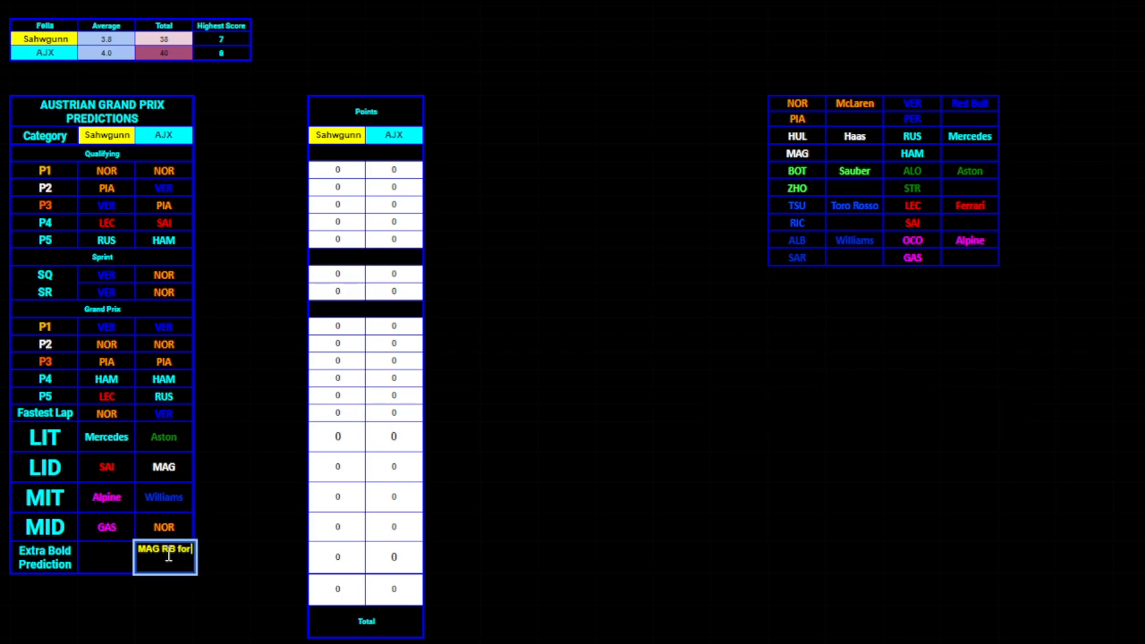
Type GBR into AJX's cyan-column cell, completing 'MAG RB for GBR GP'
type("GBR GP")
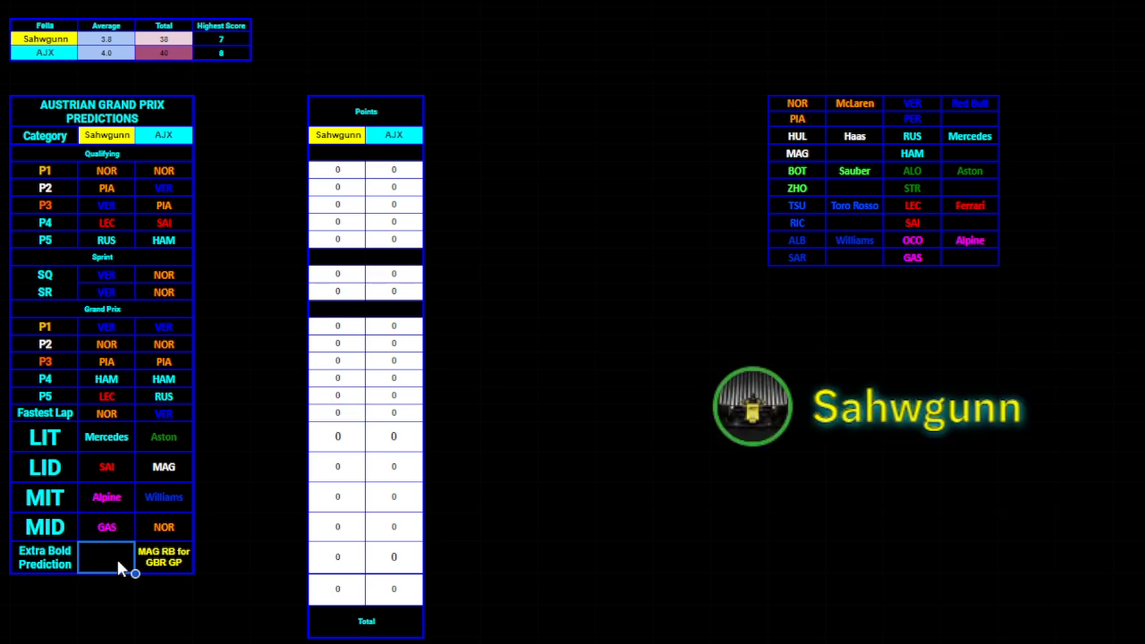
Type 'One Session Full Non-Fully-Dry' into Sahwgunn's yellow Extra Bold Prediction cell
type("One s")
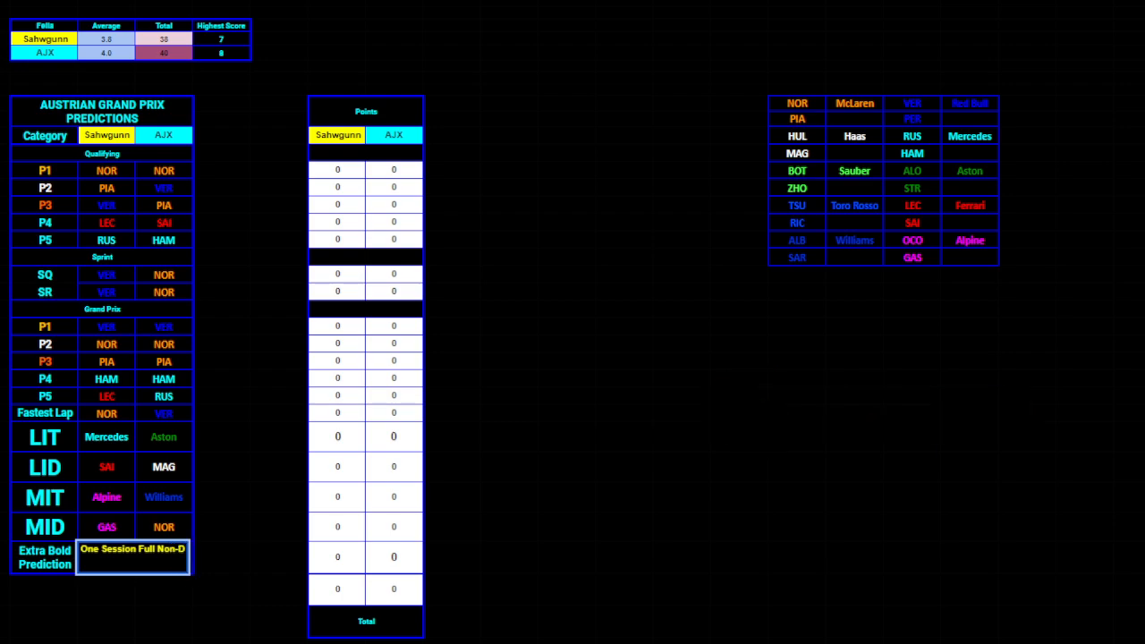
type("Fully-Dry")
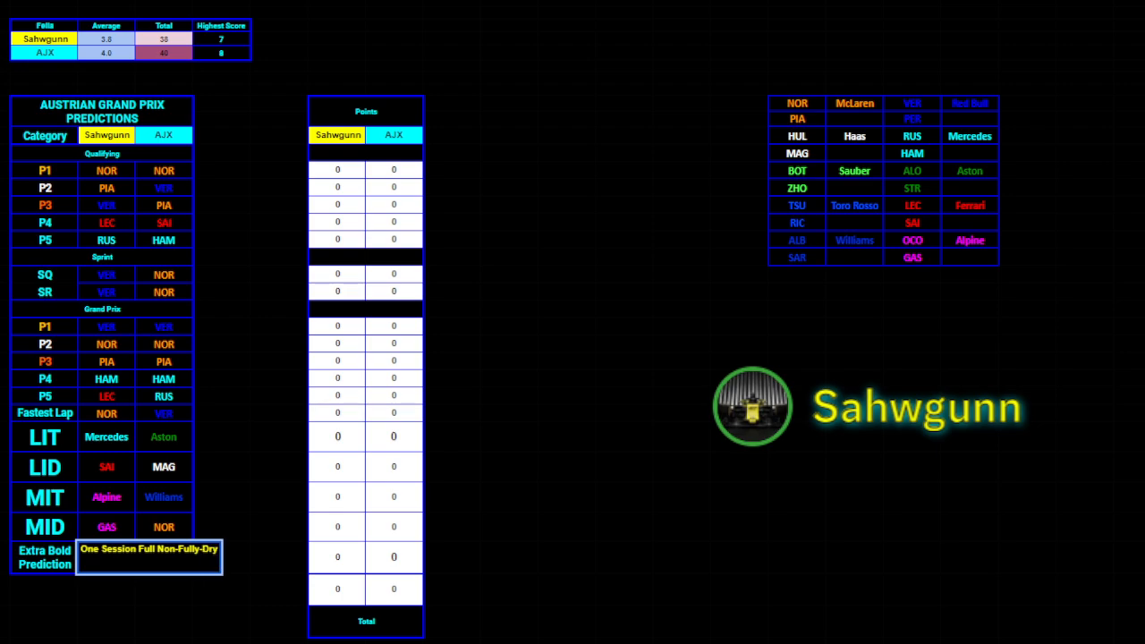
type("MAG RB for GBR GP")
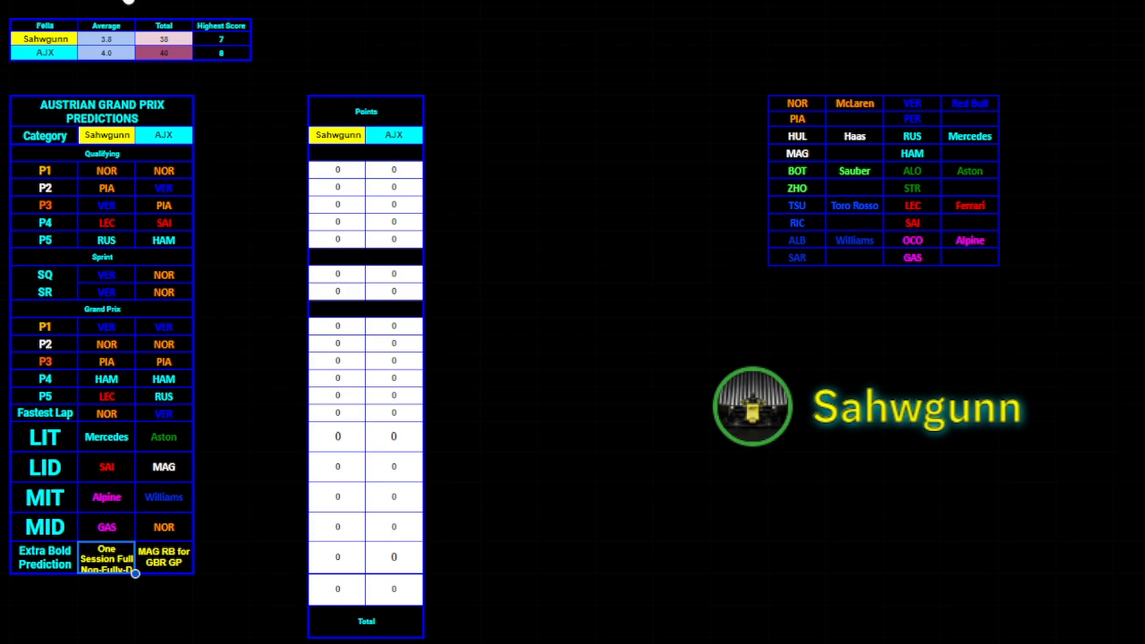
left_click(796, 413)
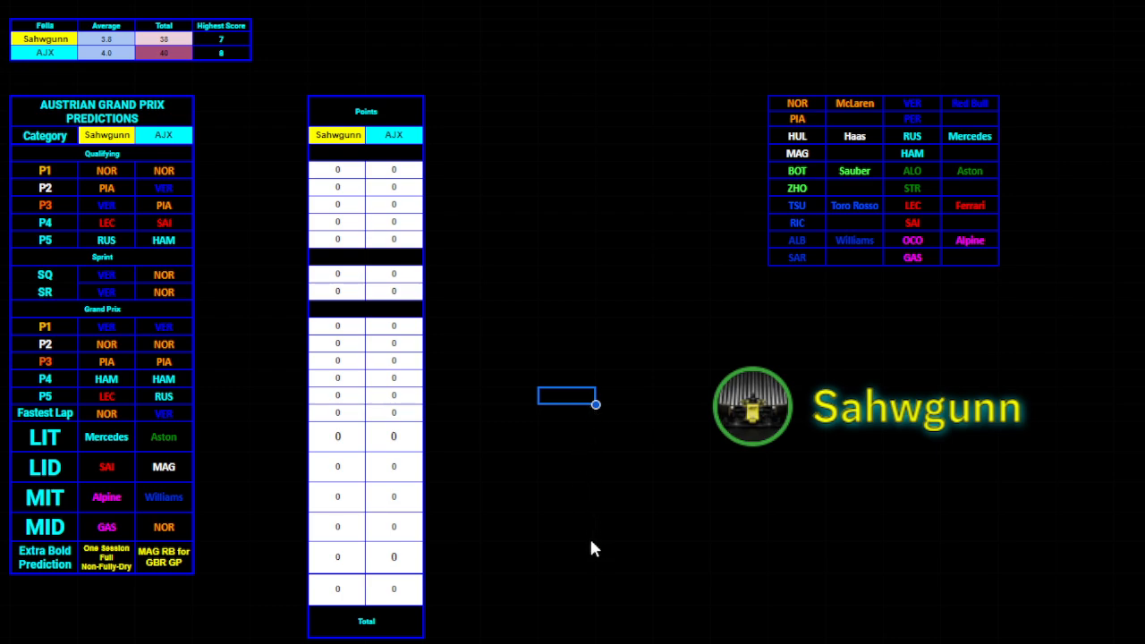
mouse_move(576, 552)
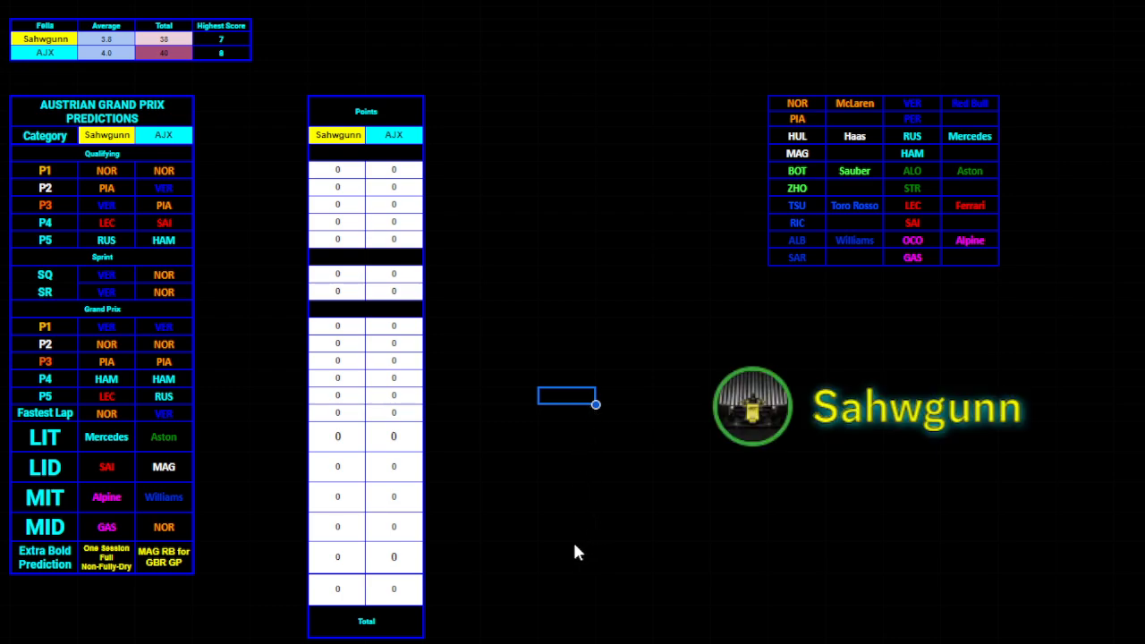